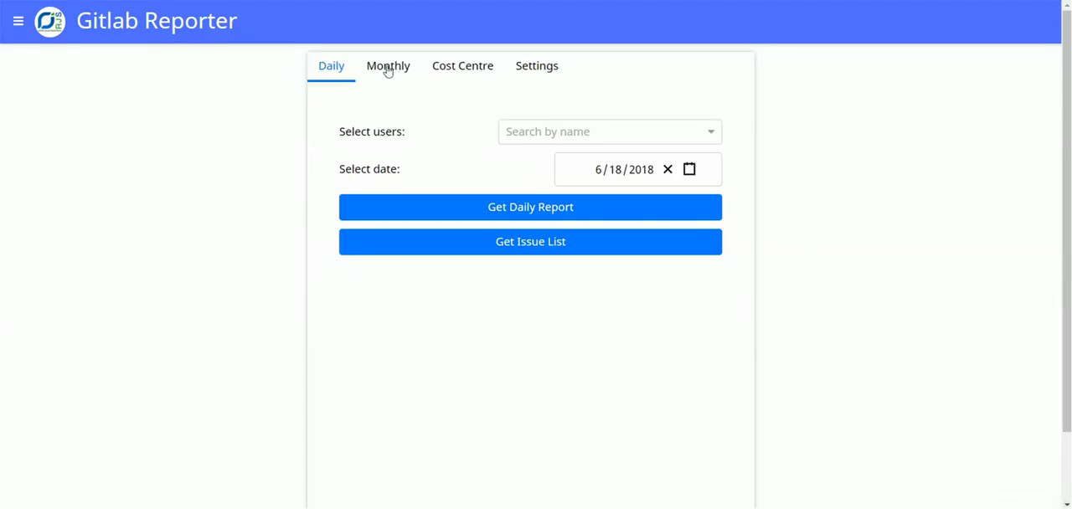
Step: On the Monthly report form, select one user and set the month to June 2018
click(388, 66)
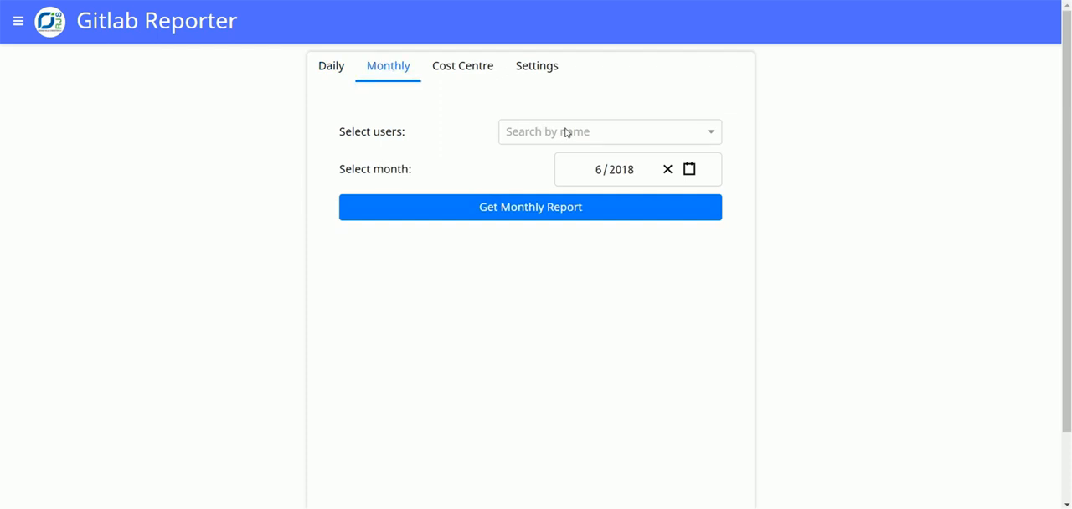
click(603, 131)
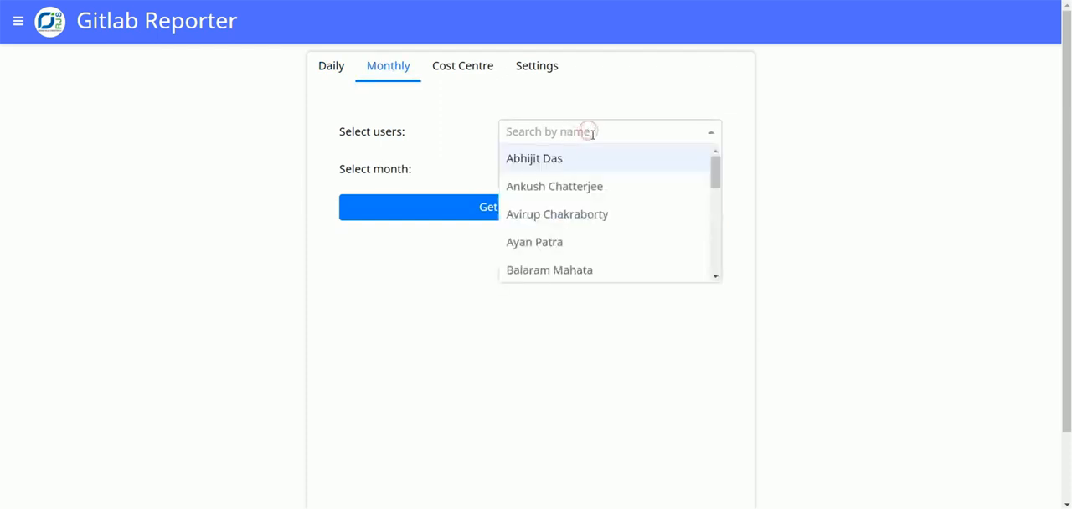
click(554, 186)
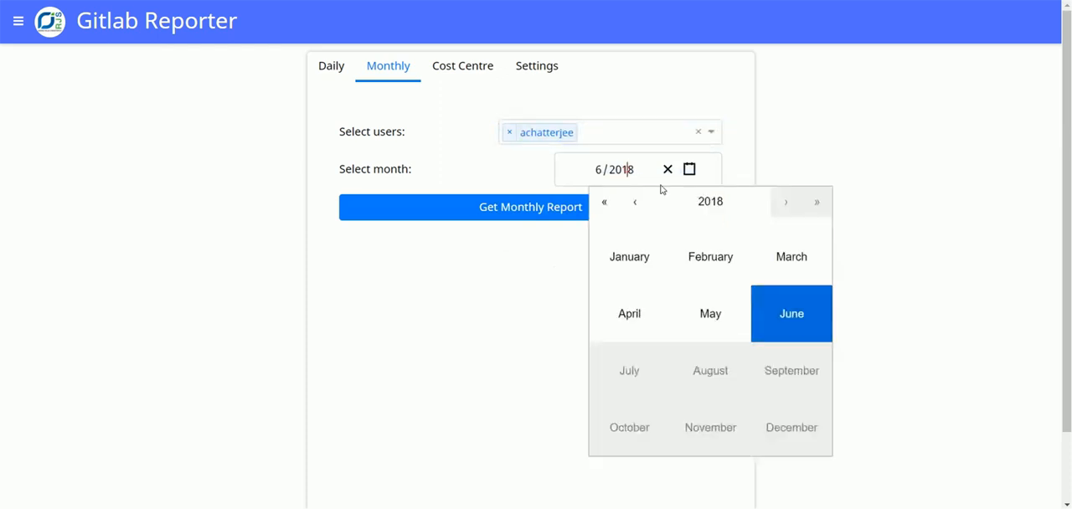
click(594, 140)
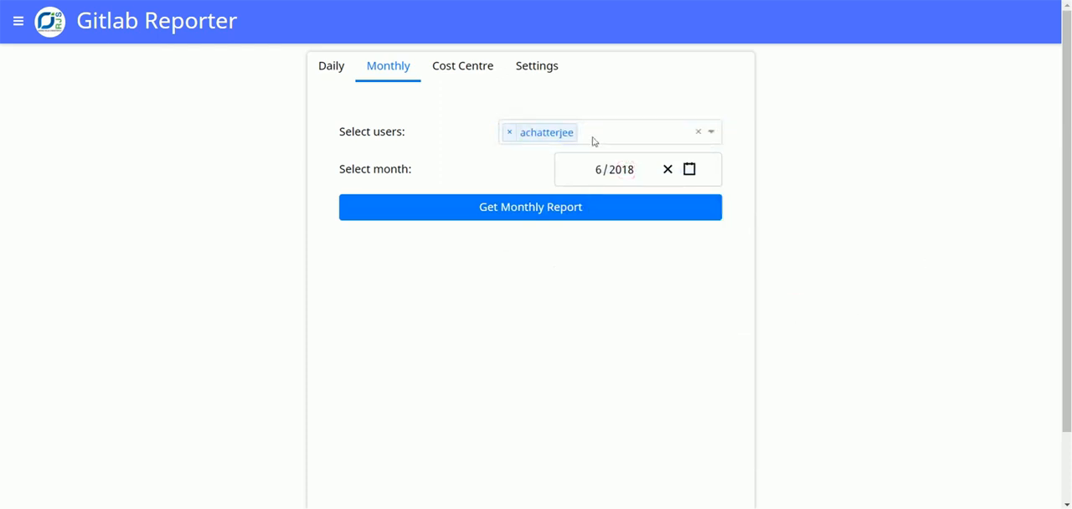
click(607, 132)
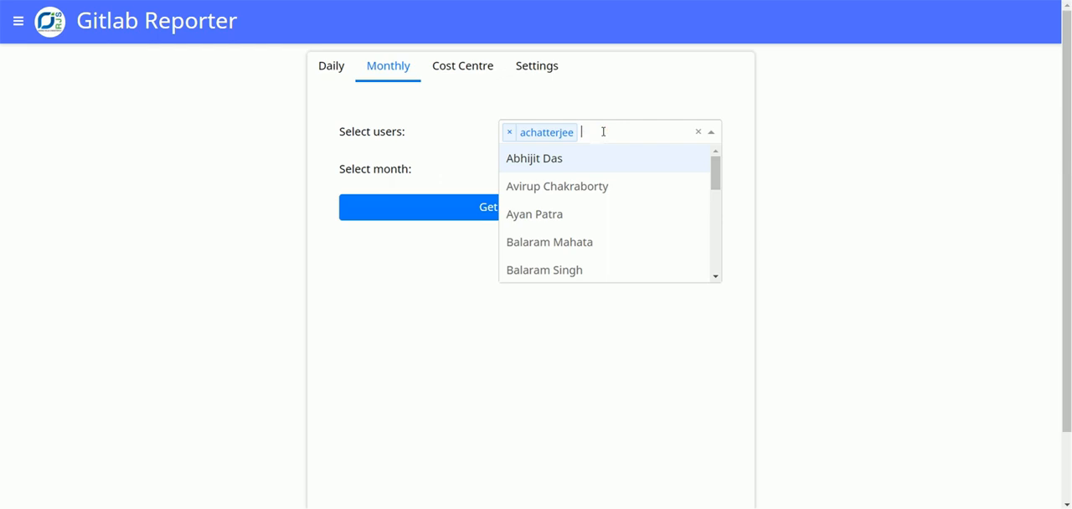
mouse_move(654, 108)
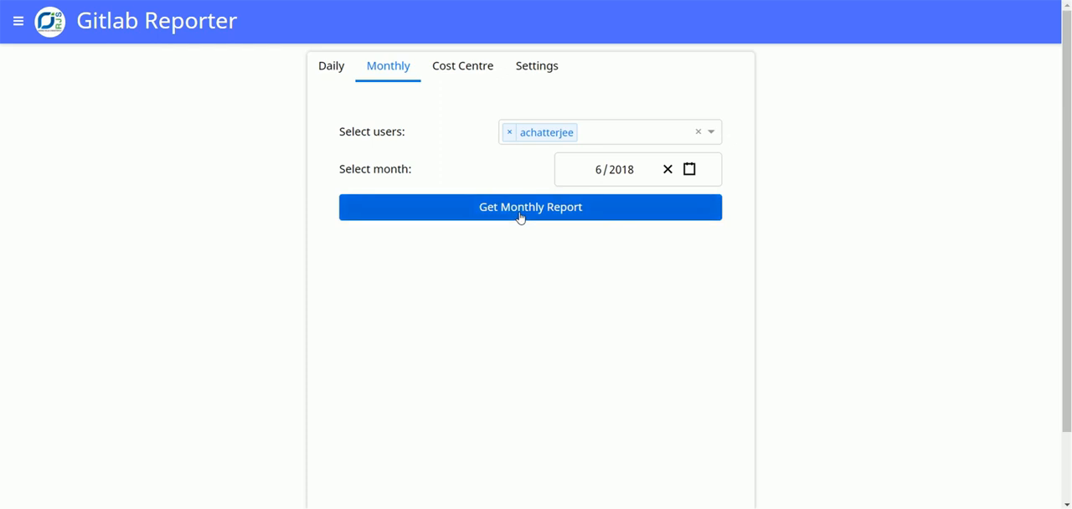
Step: Generate the monthly report, listing three demo-project issues with hours and due-date status
click(530, 206)
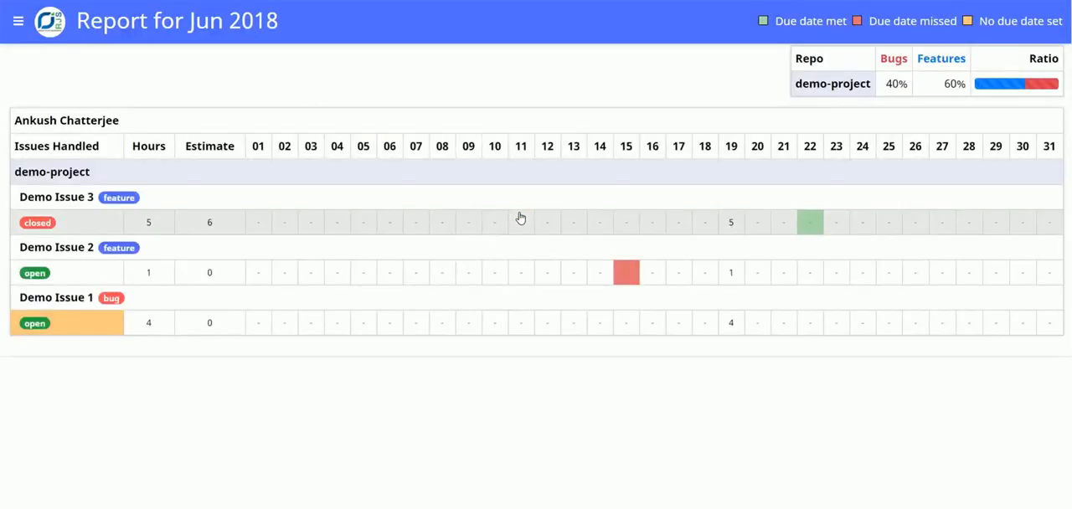
mouse_move(521, 216)
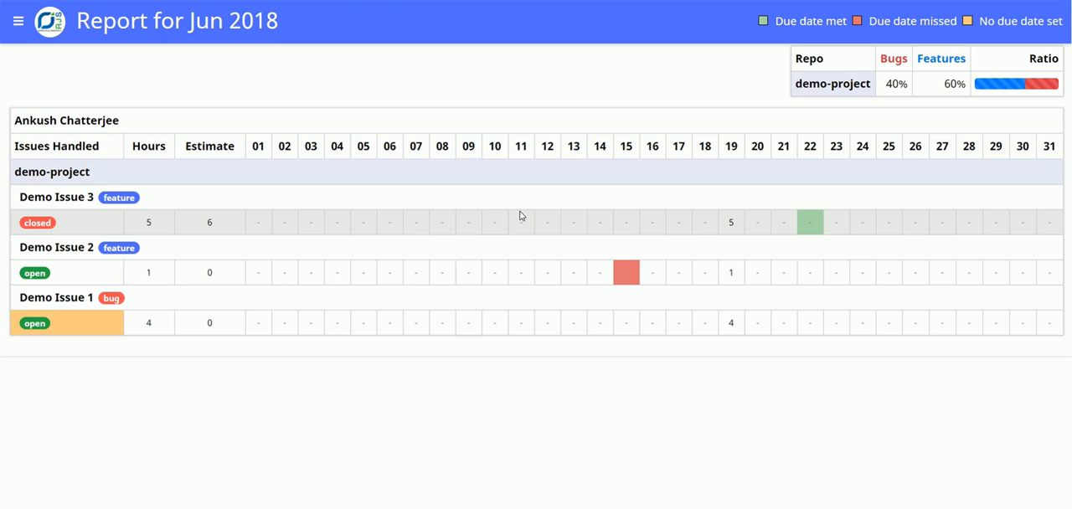
mouse_move(574, 153)
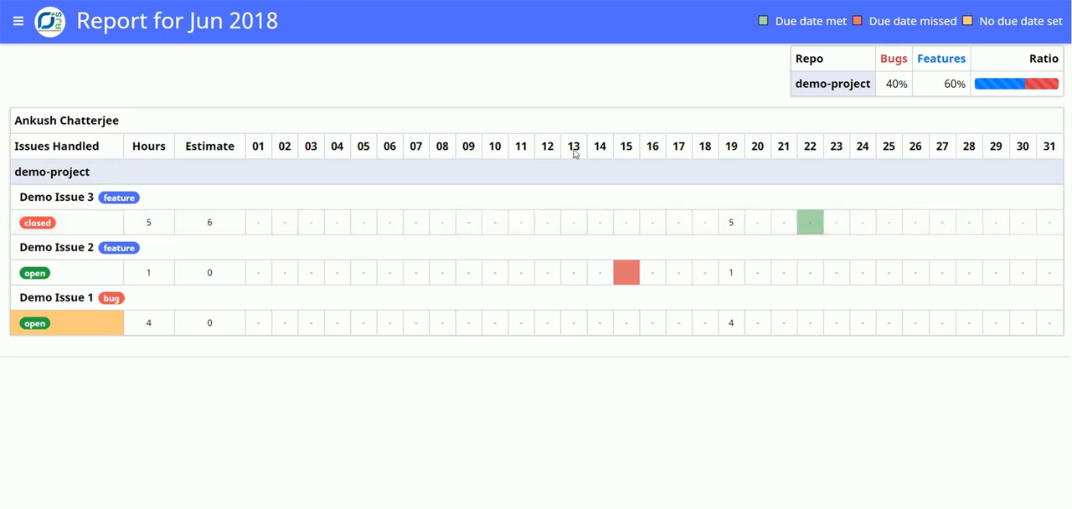
mouse_move(953, 159)
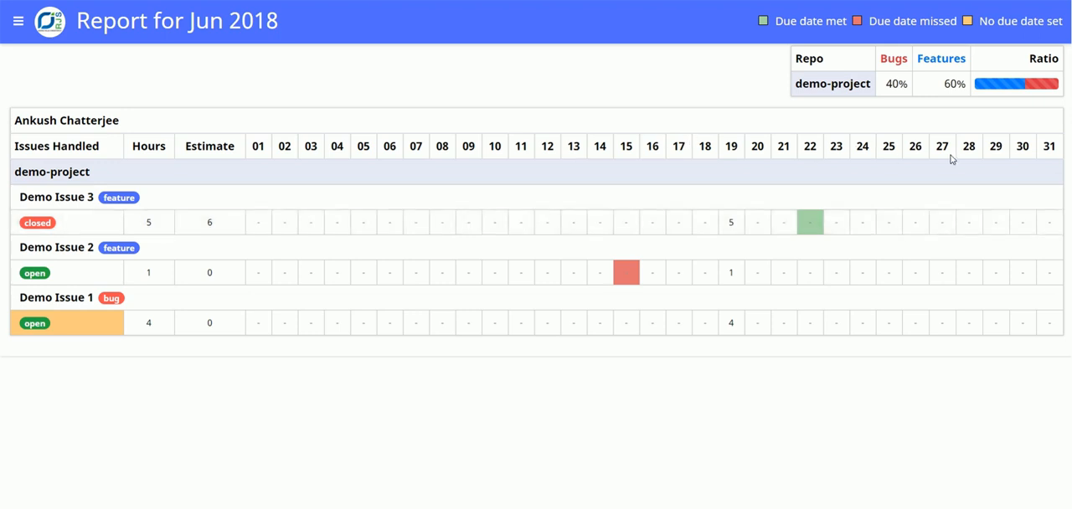
mouse_move(56, 197)
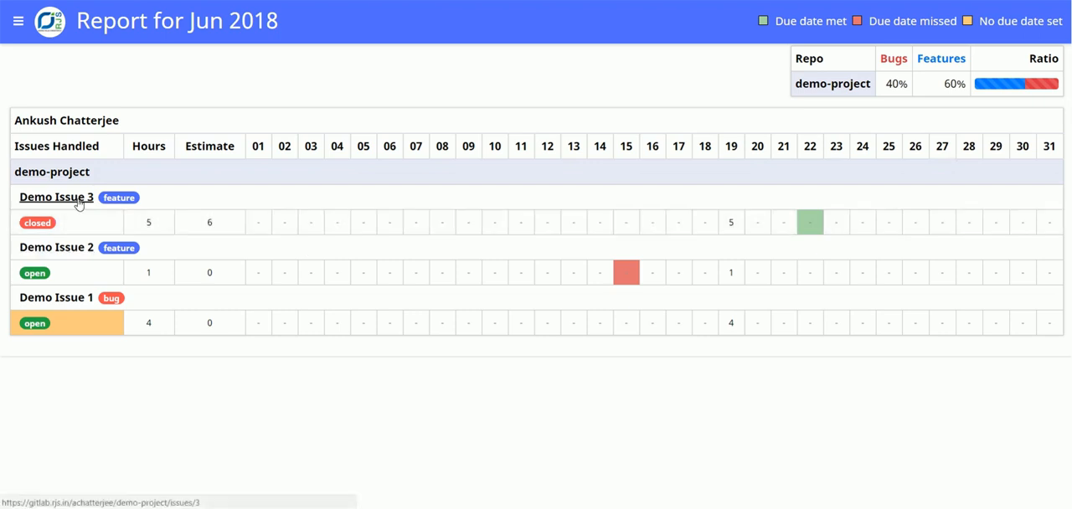
mouse_move(835, 198)
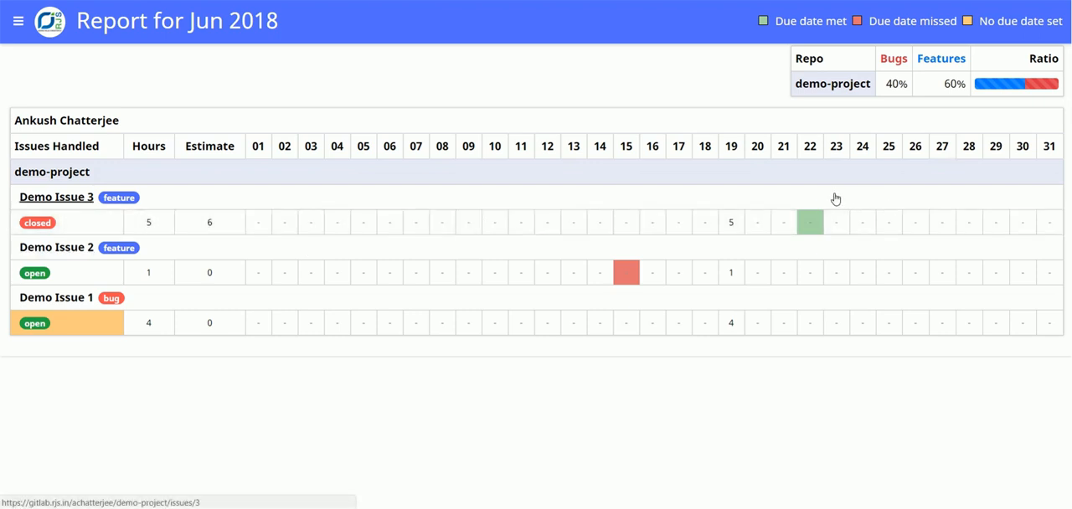
mouse_move(834, 209)
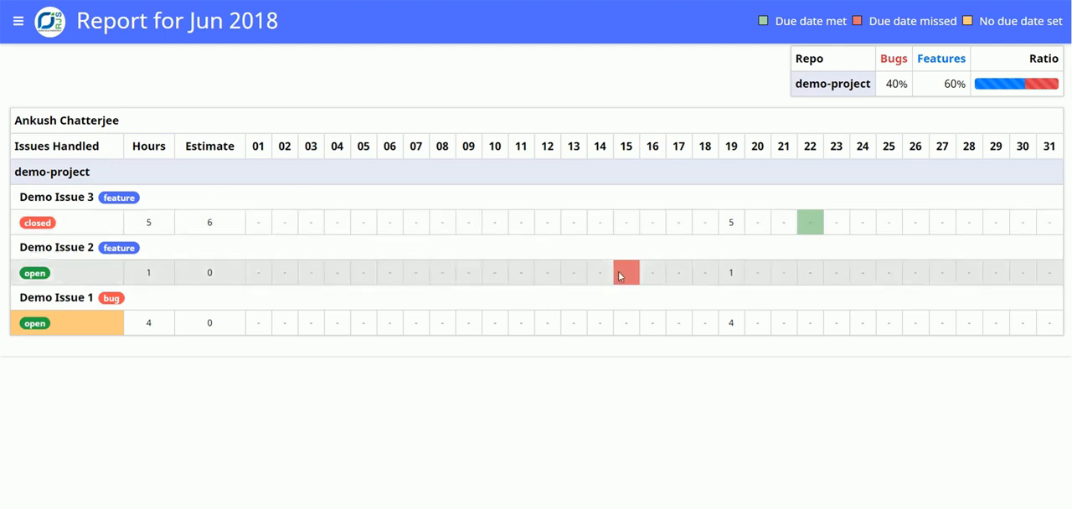
mouse_move(620, 270)
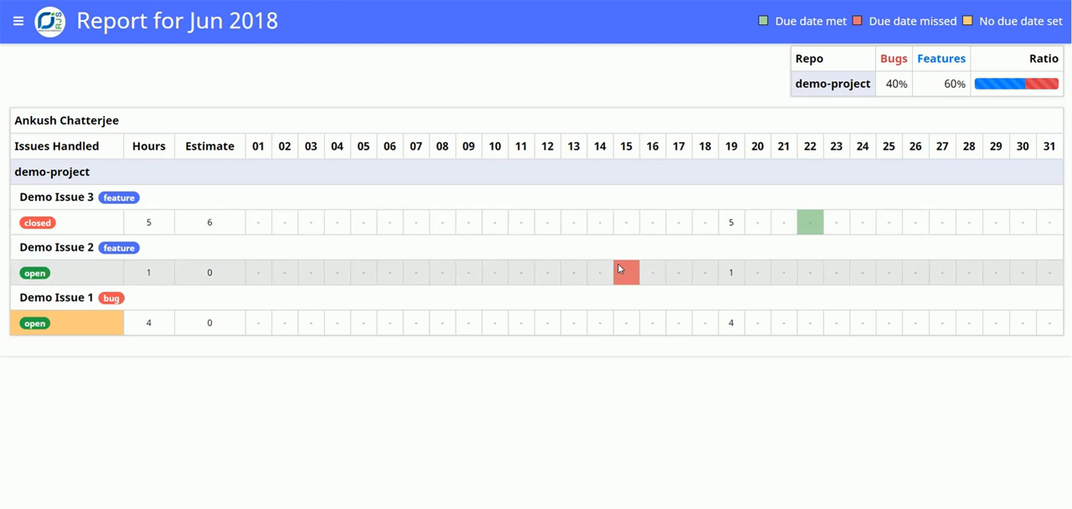
mouse_move(621, 263)
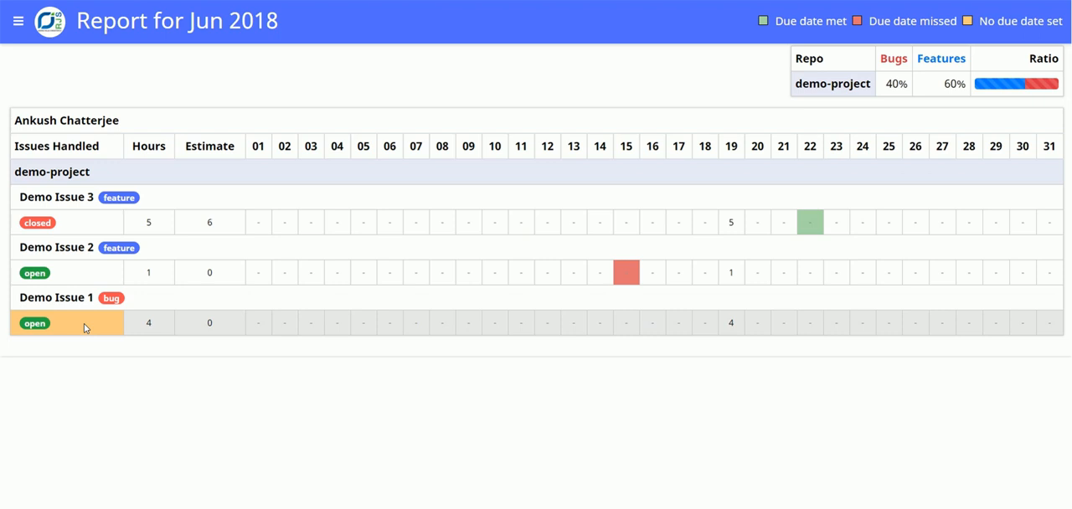
mouse_move(787, 66)
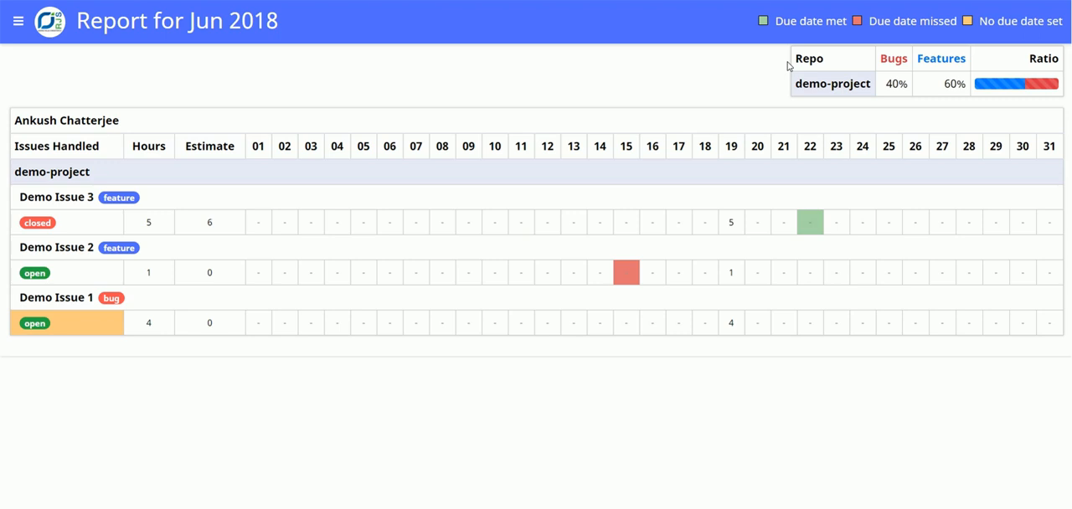
mouse_move(895, 77)
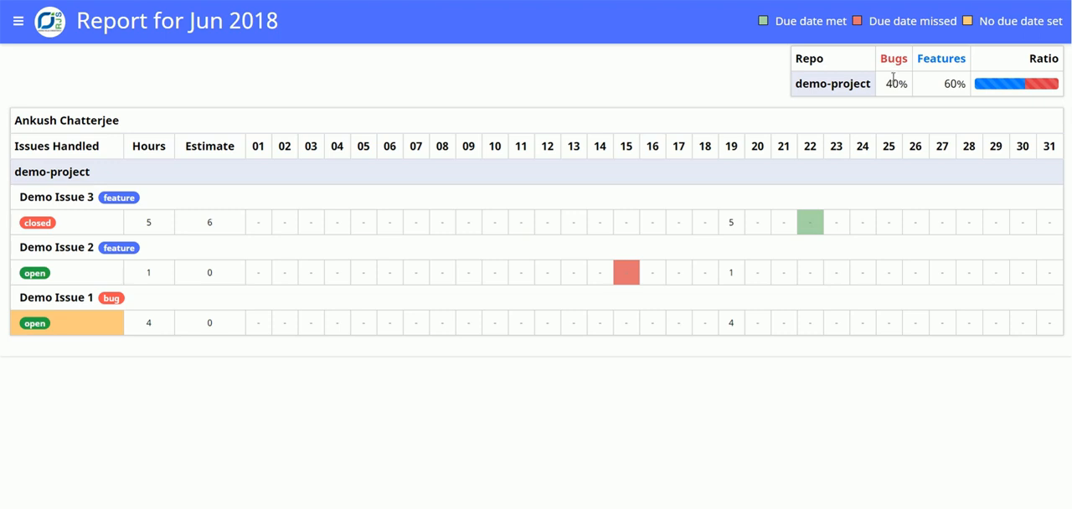
mouse_move(950, 96)
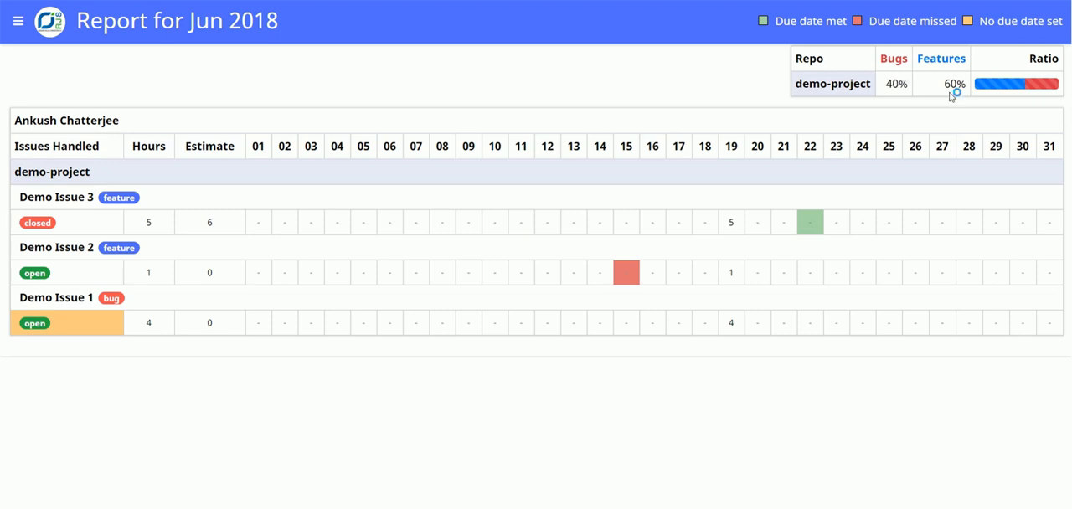
mouse_move(952, 96)
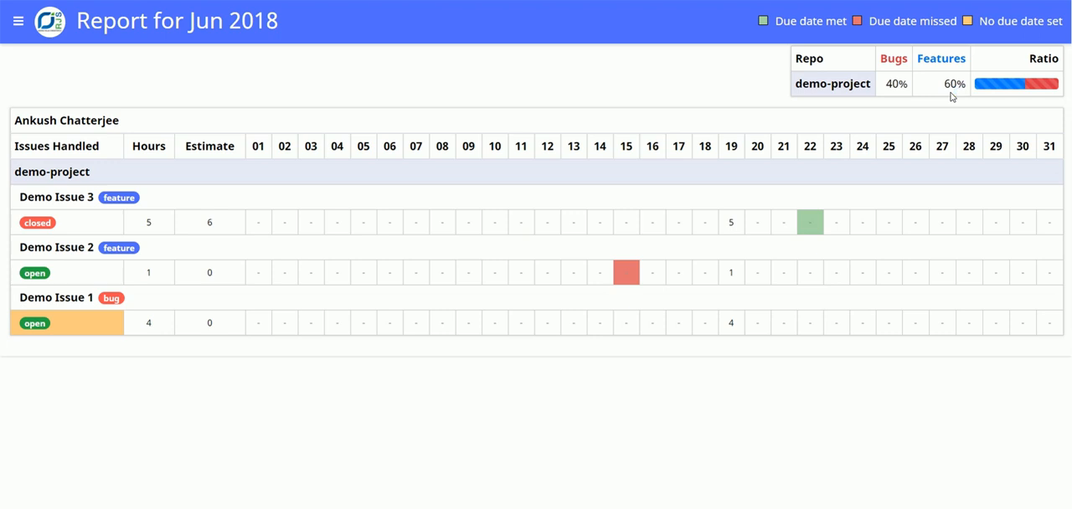
mouse_move(997, 86)
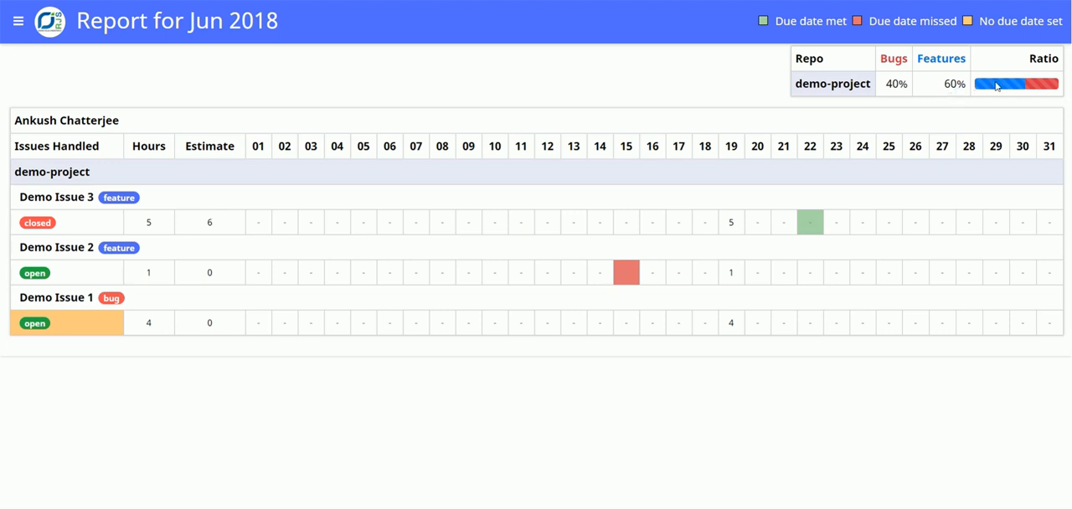
mouse_move(1034, 95)
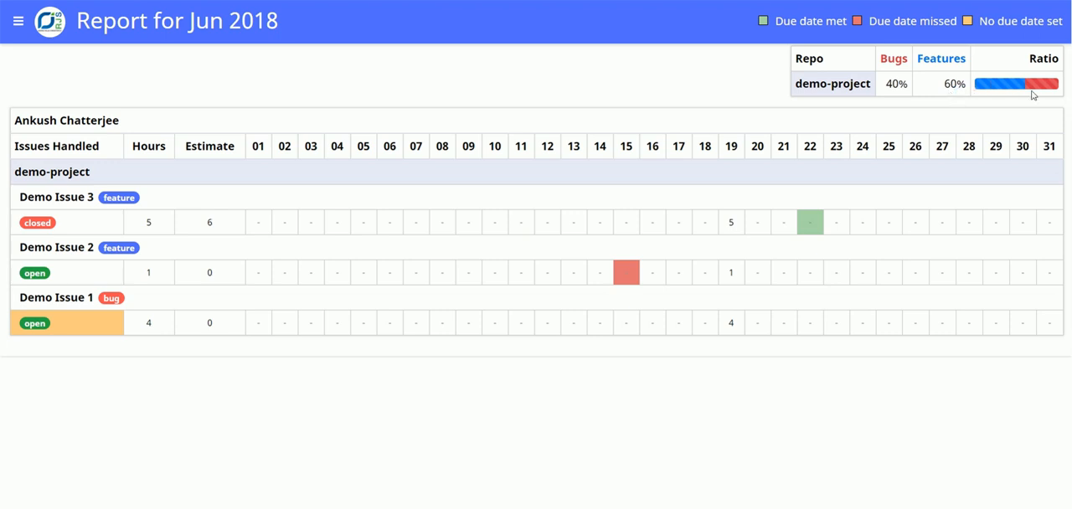